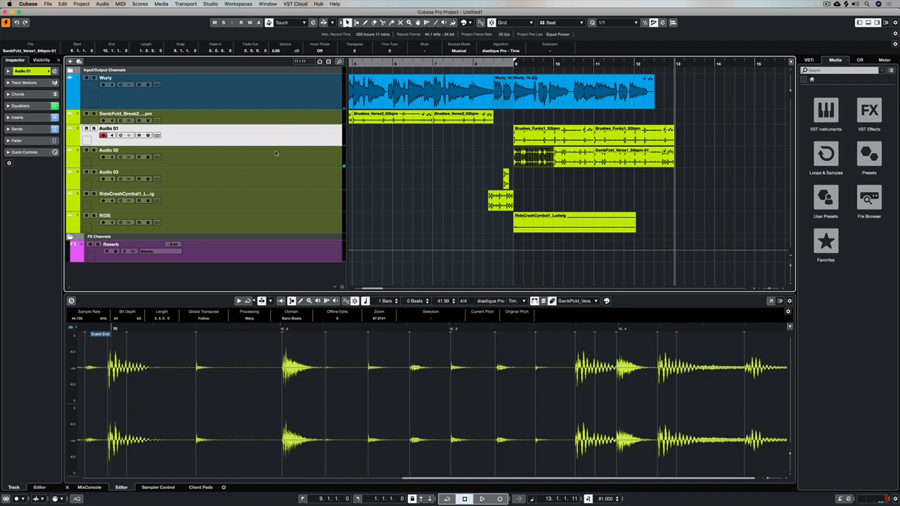
Step: Select the Audio 02 track and its drum loop event to show it in the Sample Editor
left_click(108, 150)
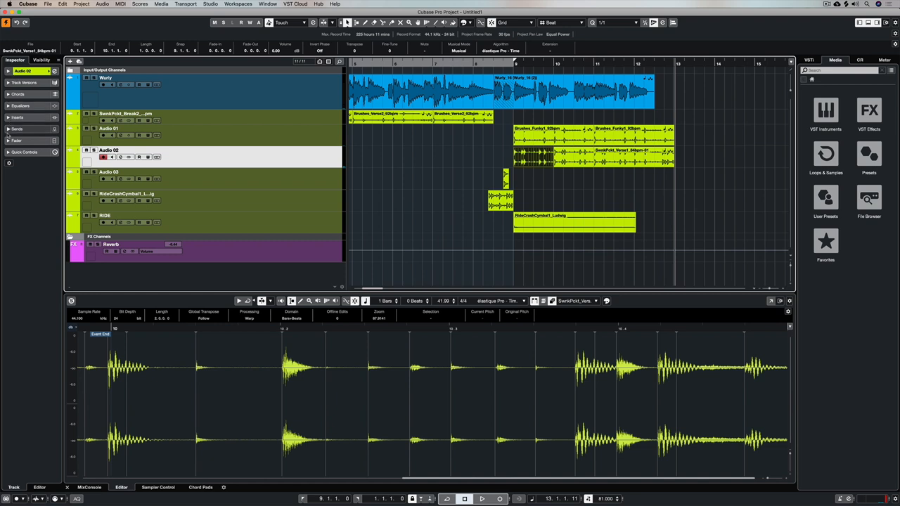
left_click(533, 155)
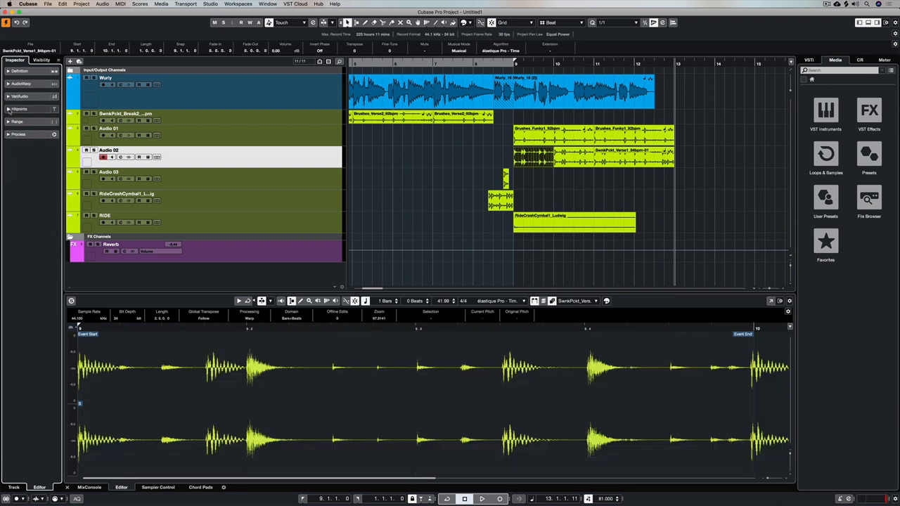
Step: Expand the Hitpoints section of the Sample Editor inspector
left_click(19, 108)
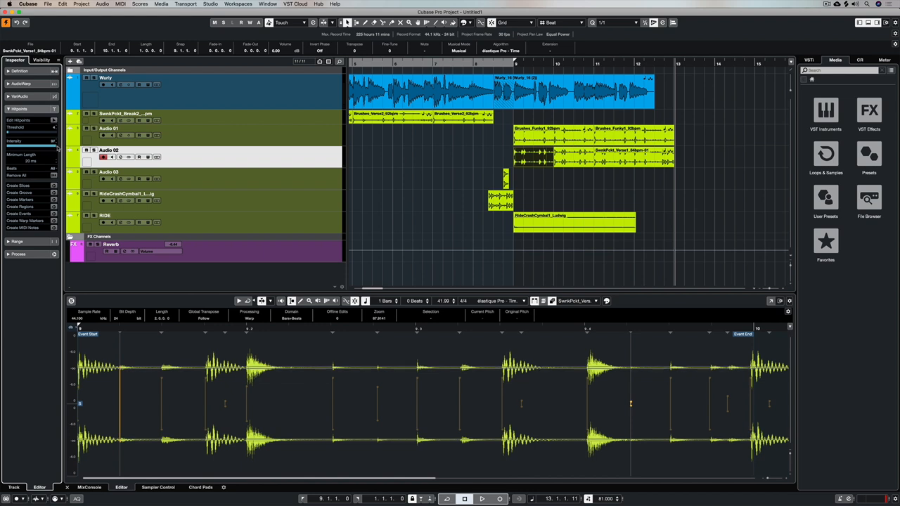
mouse_move(53, 140)
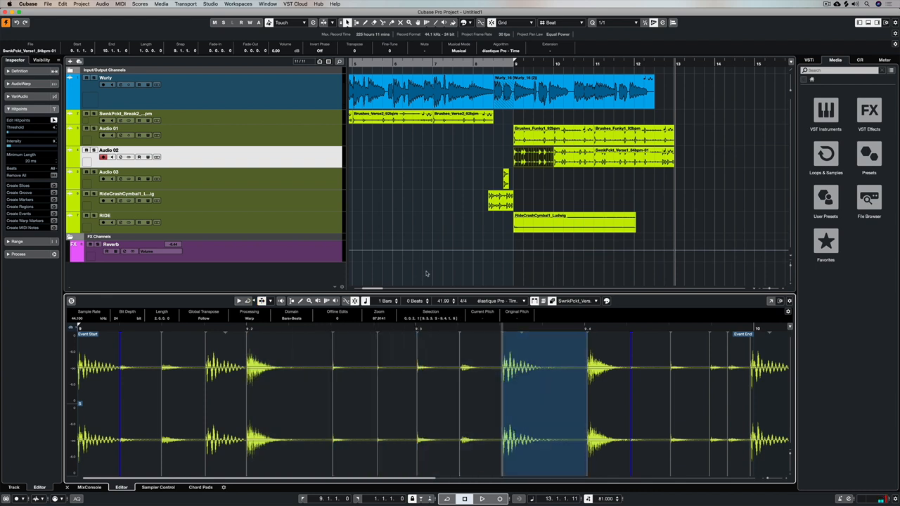
mouse_move(433, 273)
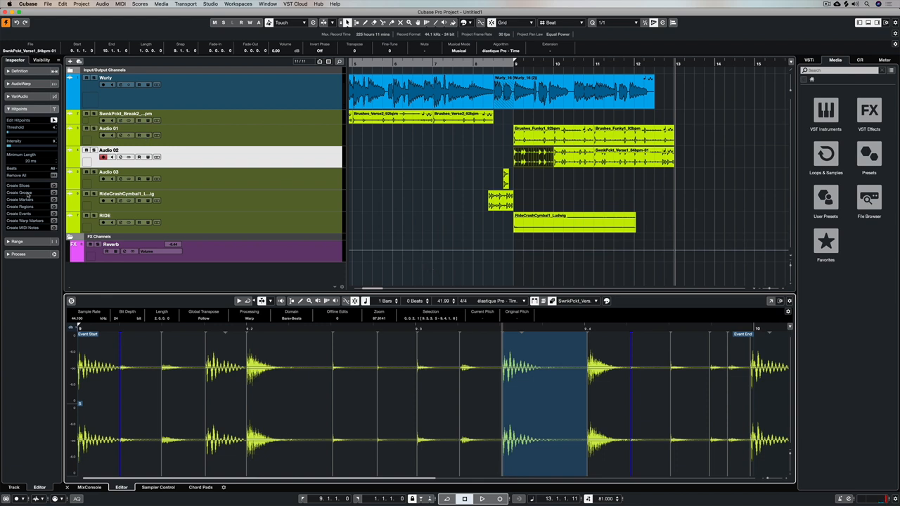
mouse_move(25, 199)
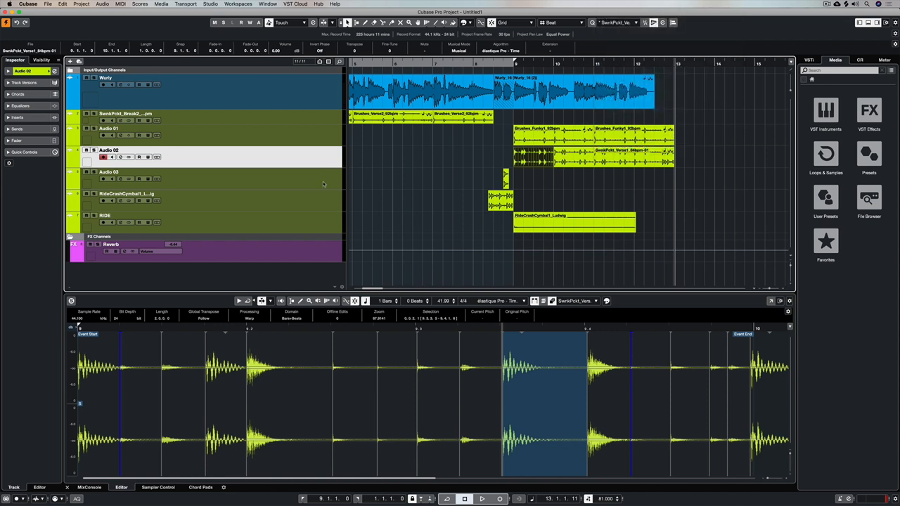
Step: Select the Wurly audio event for groove quantizing
left_click(535, 153)
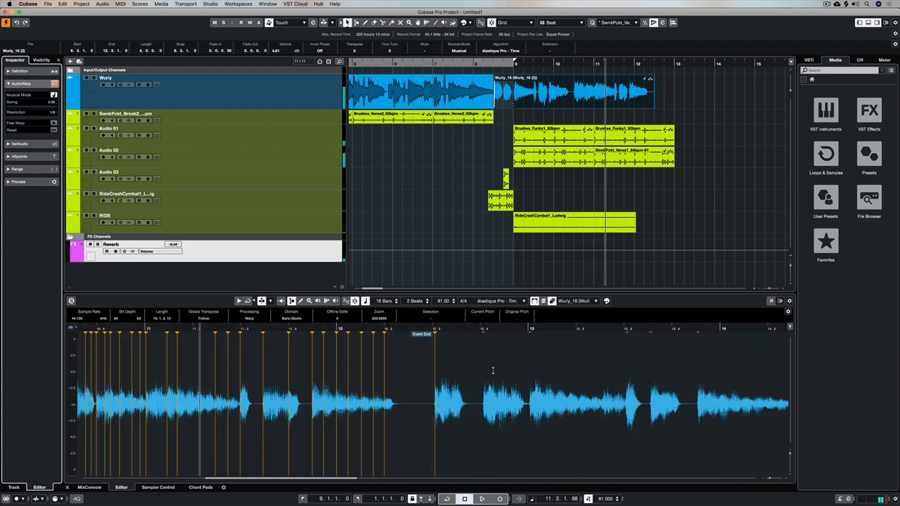
mouse_move(399, 446)
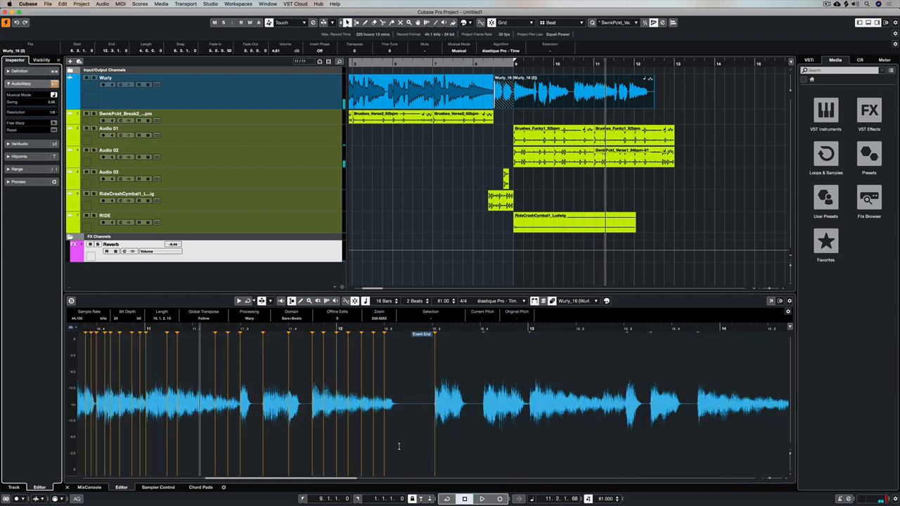